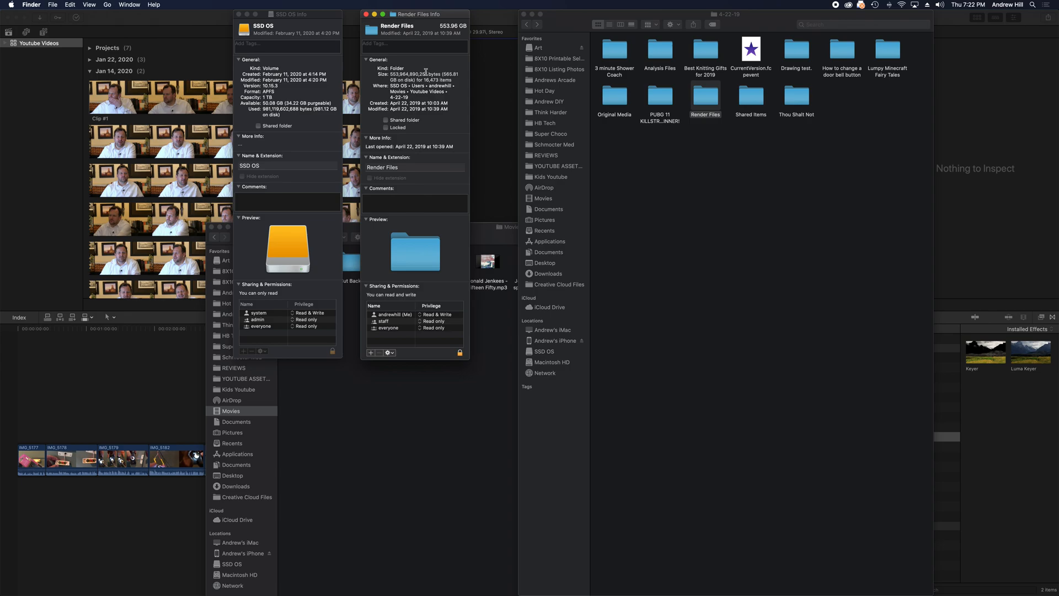
{"action": "mouse_move", "coordinate": [386, 35]}
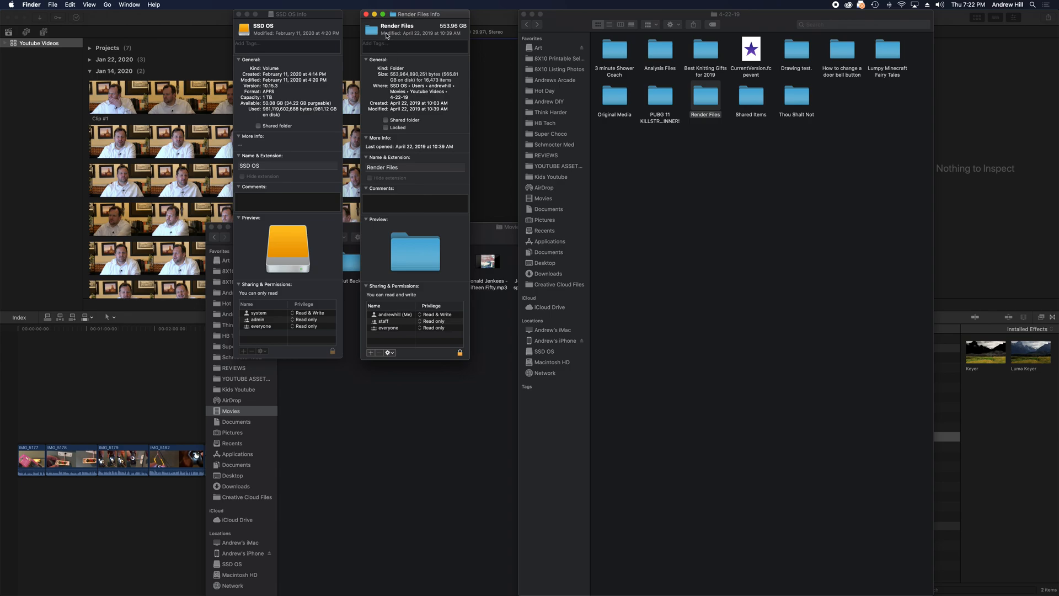
{"action": "mouse_move", "coordinate": [152, 145]}
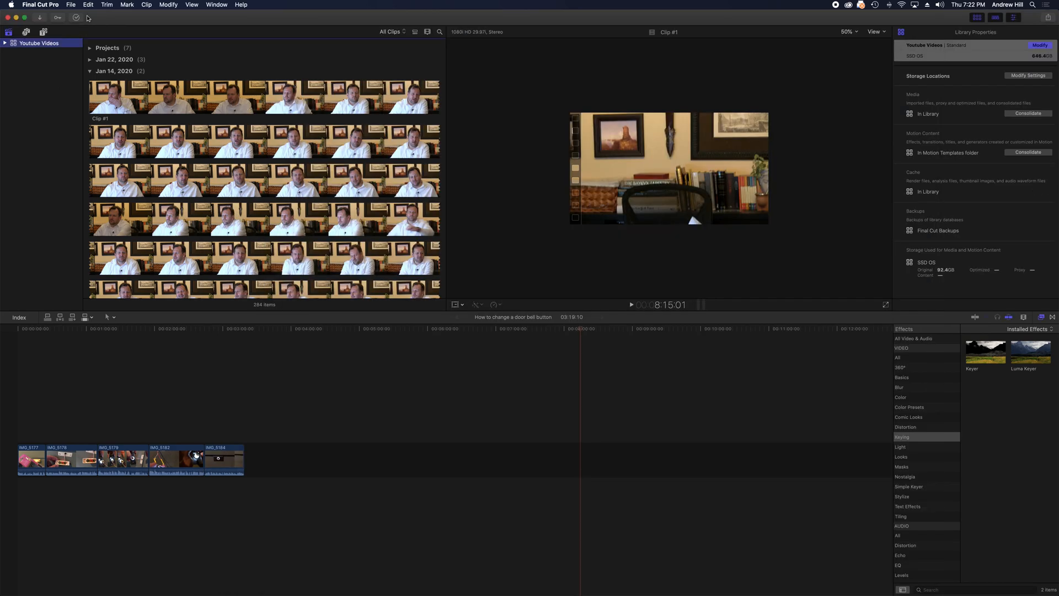
Bring up the File menu commands for the library, including Delete Generated Library Files.
{"action": "left_click", "coordinate": [70, 4]}
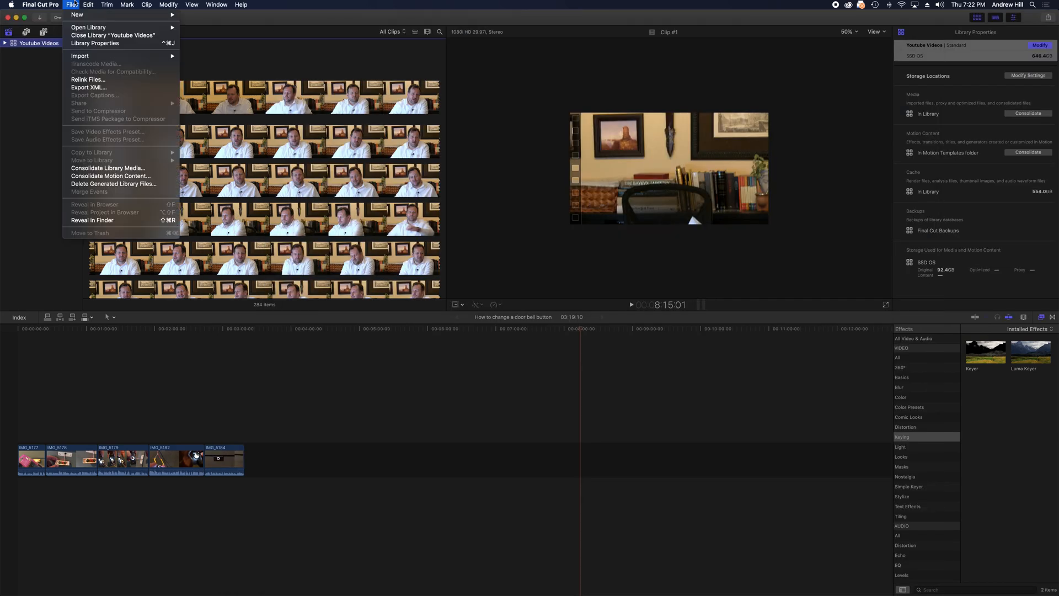
{"action": "mouse_move", "coordinate": [121, 168]}
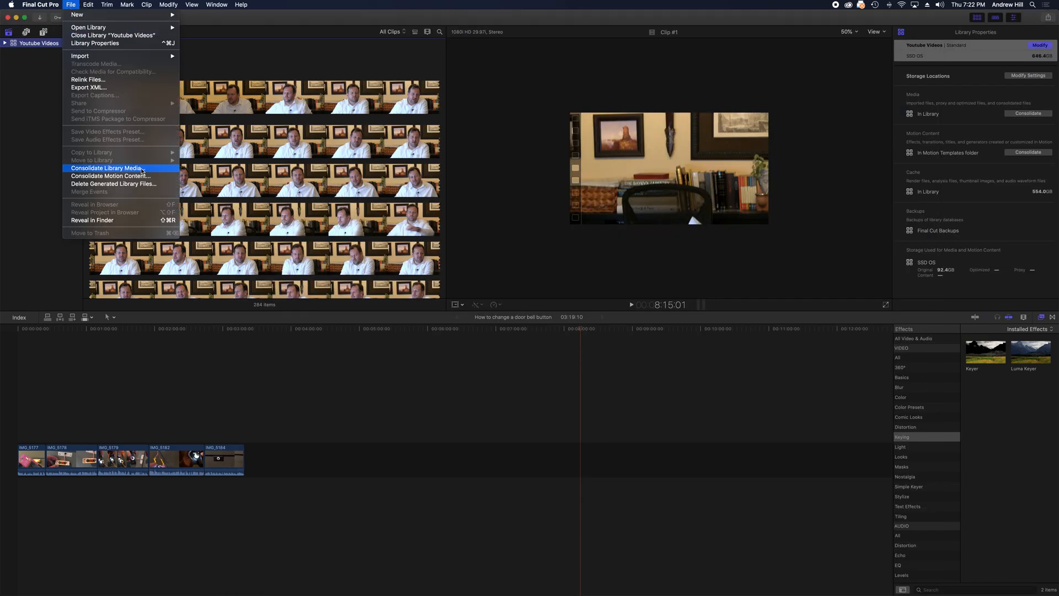
{"action": "mouse_move", "coordinate": [135, 184]}
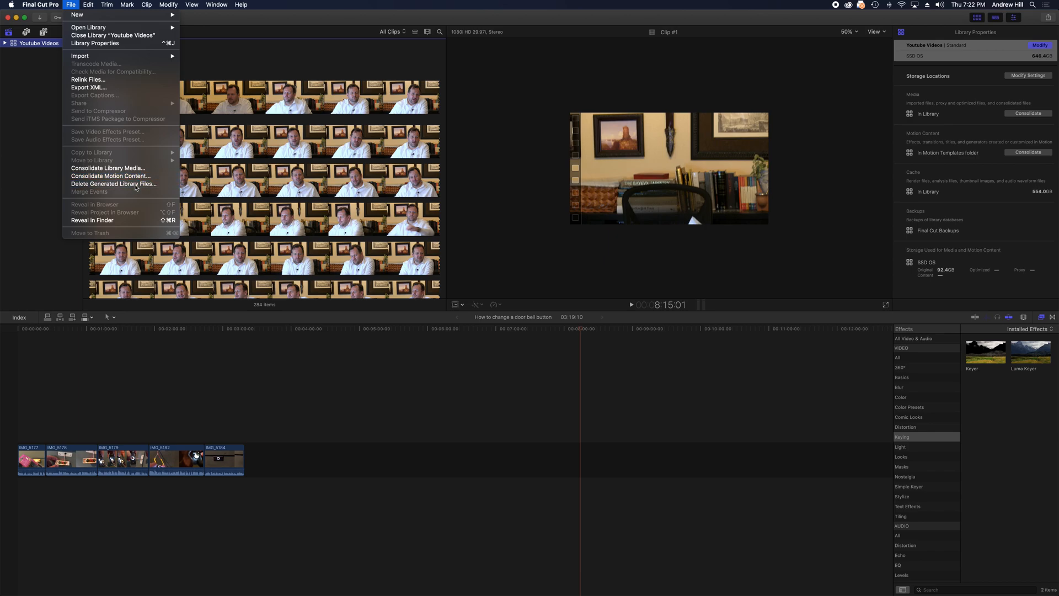
Delete Generated Library Files with Delete Render Files, Unused Only, confirmed with OK.
{"action": "left_click", "coordinate": [113, 184]}
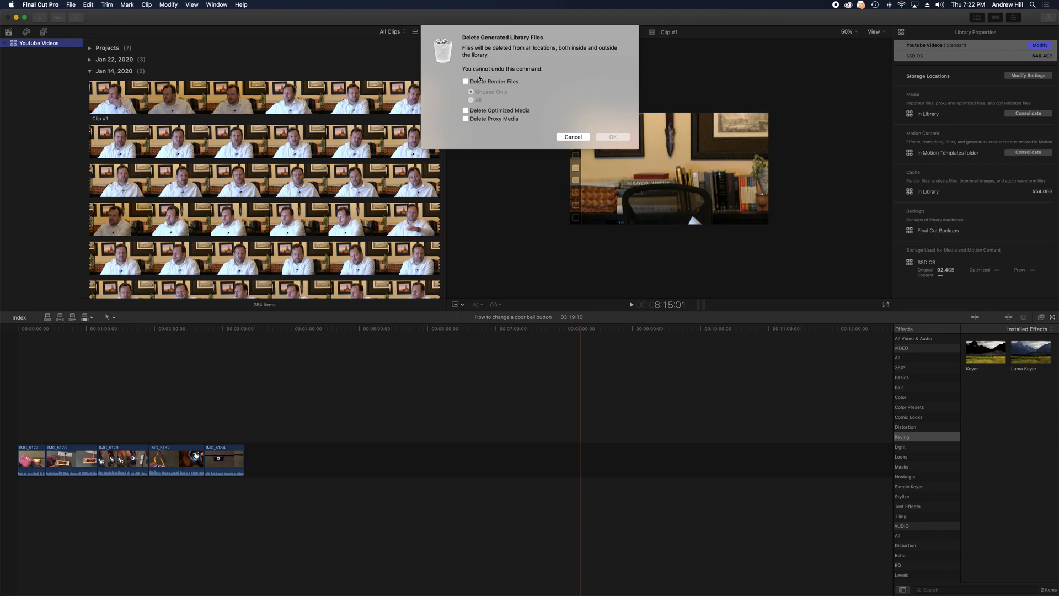
{"action": "left_click", "coordinate": [464, 81]}
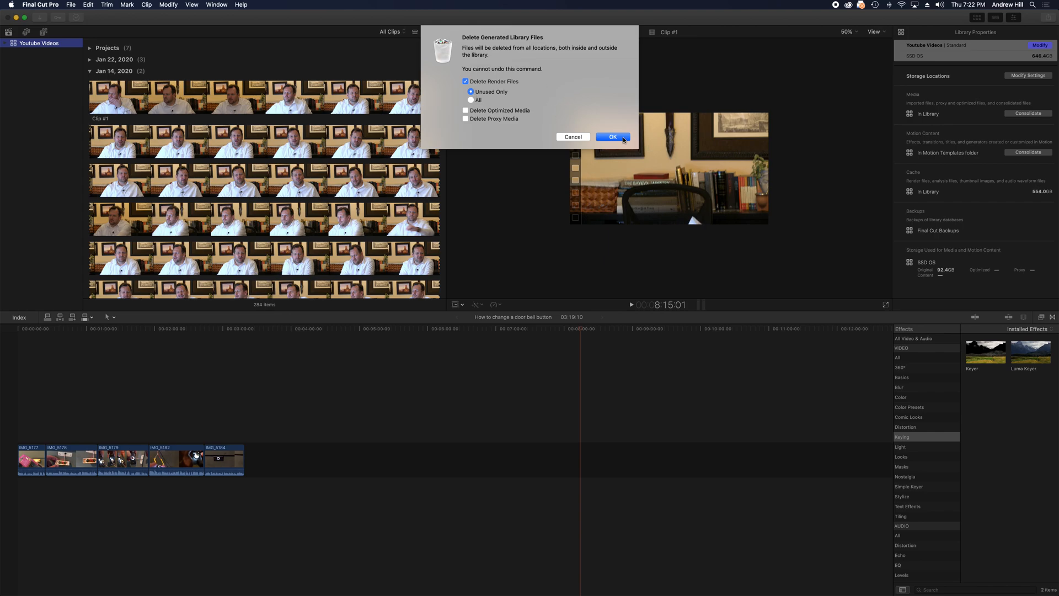
{"action": "left_click", "coordinate": [611, 137]}
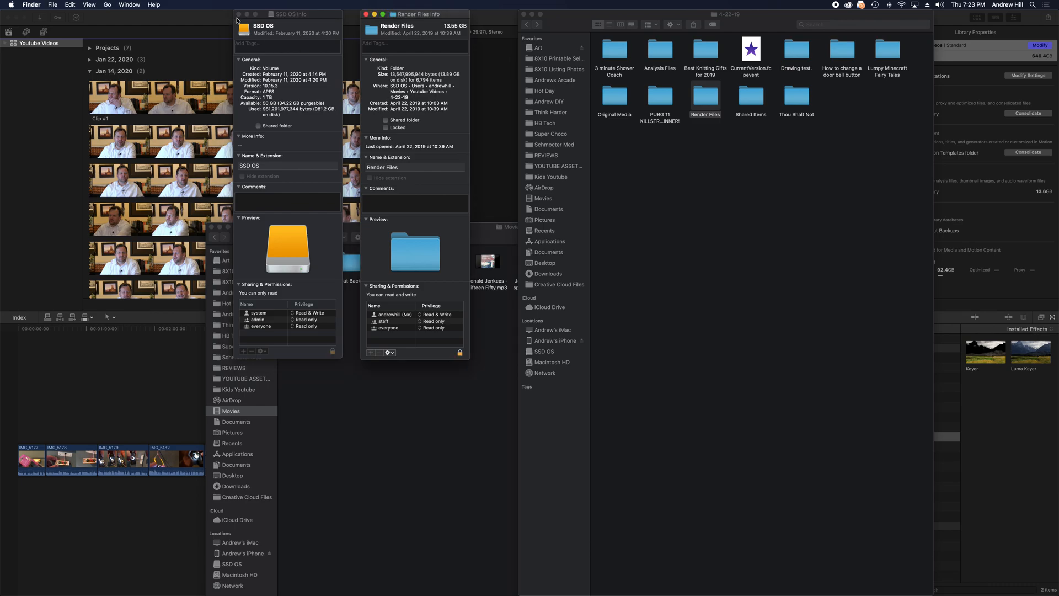
Return to the Final Cut Pro library after Finder shows Render Files at 13.55 GB.
{"action": "left_click", "coordinate": [238, 15]}
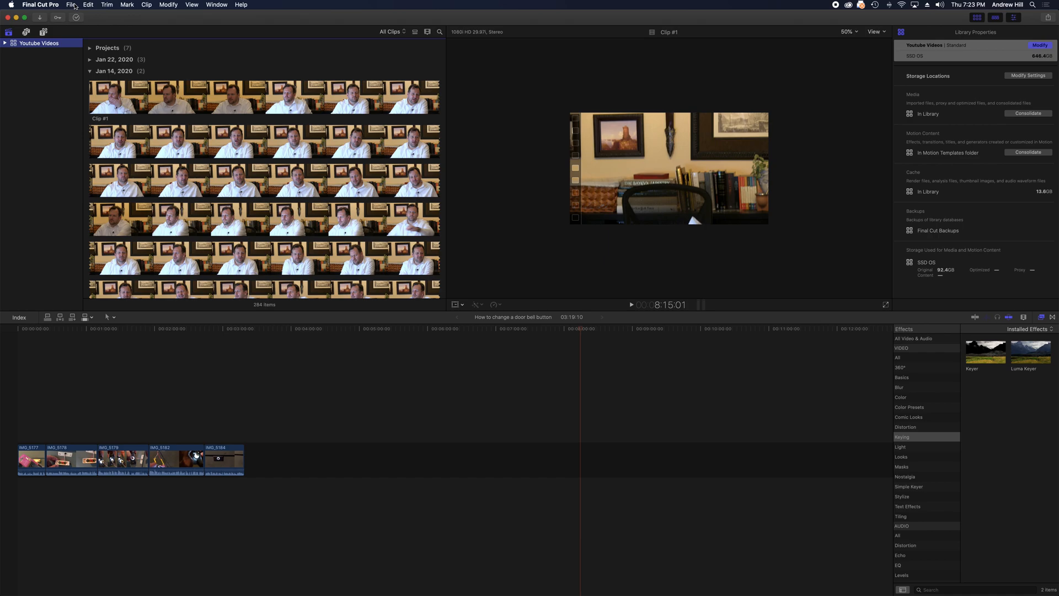
Bring up the File menu commands again with the cache now at about 13.6 GB.
{"action": "left_click", "coordinate": [72, 4]}
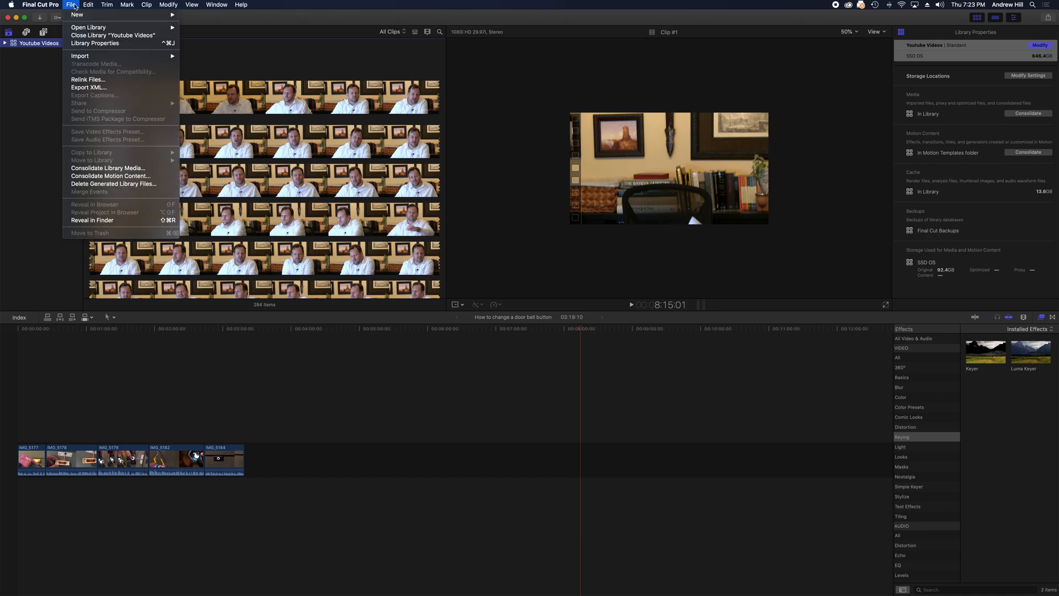